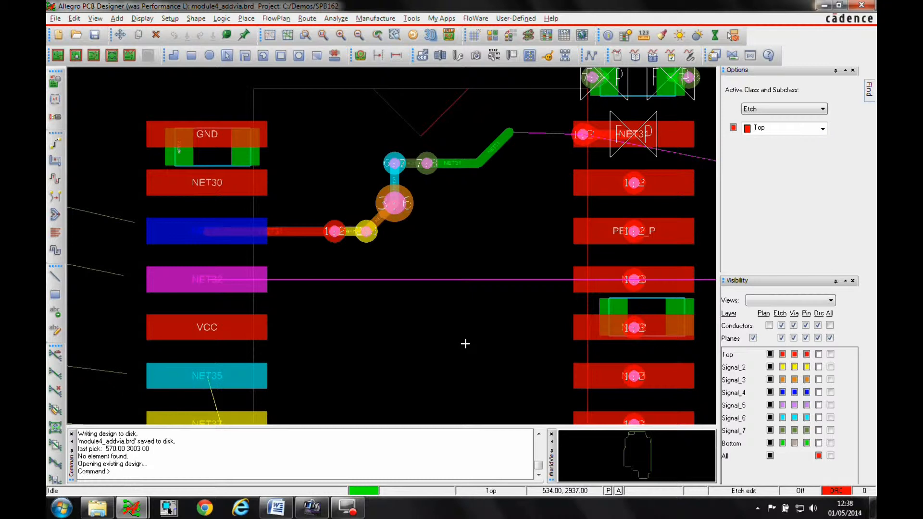
pyautogui.moveTo(454, 394)
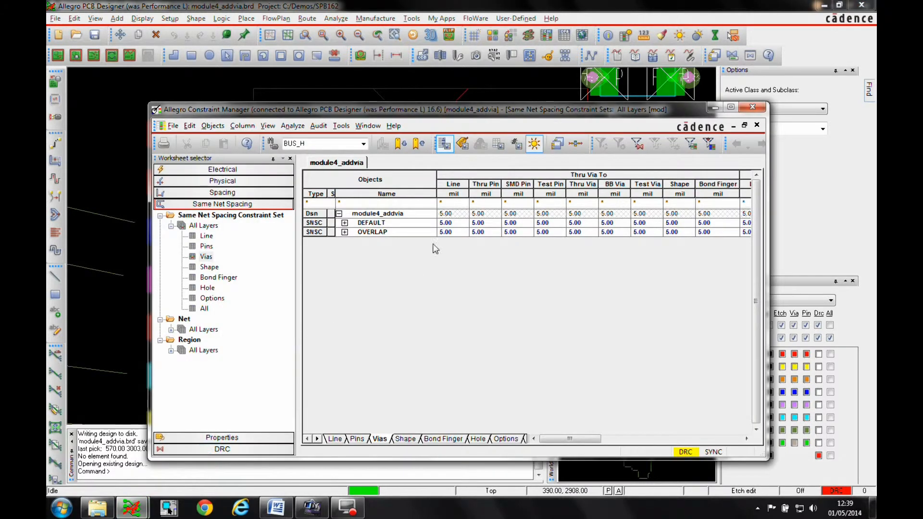
pyautogui.moveTo(614, 183)
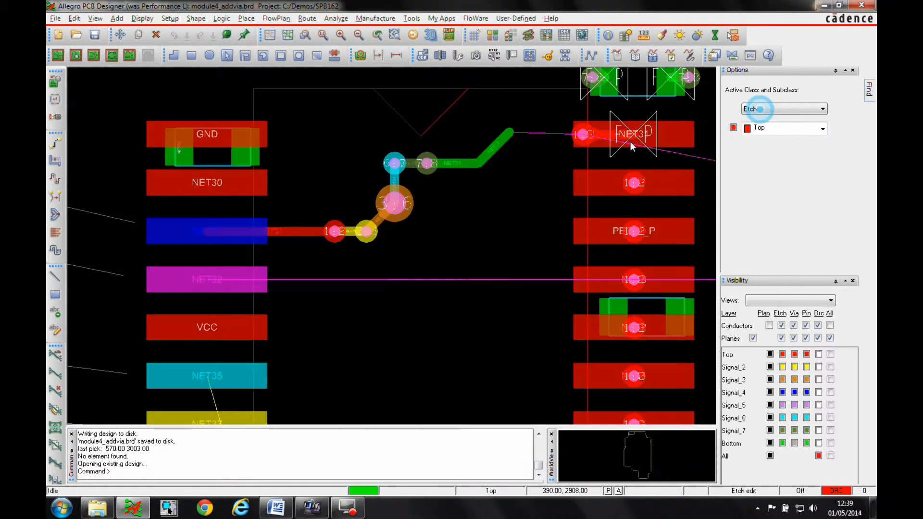
# Switch the product options to include Miniaturization, then reopen Constraint Manager to verify the Microvia column
pyautogui.click(54, 19)
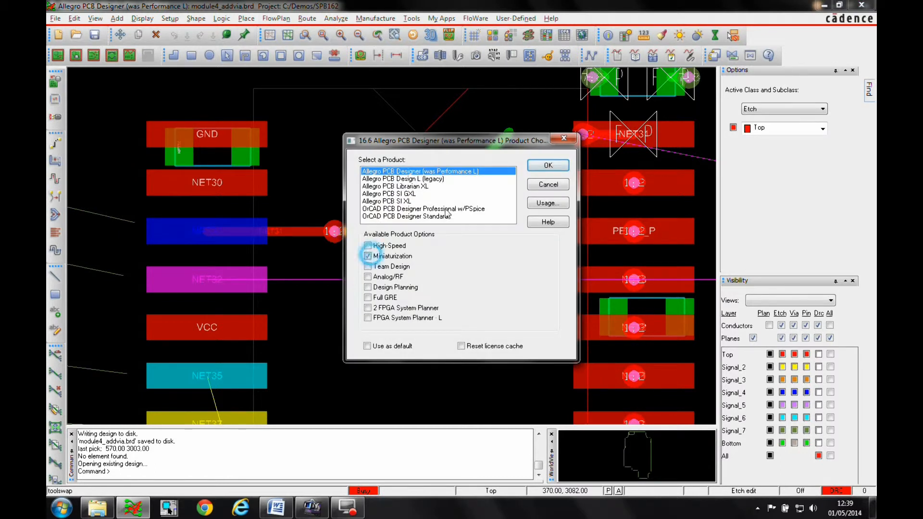
pyautogui.click(547, 165)
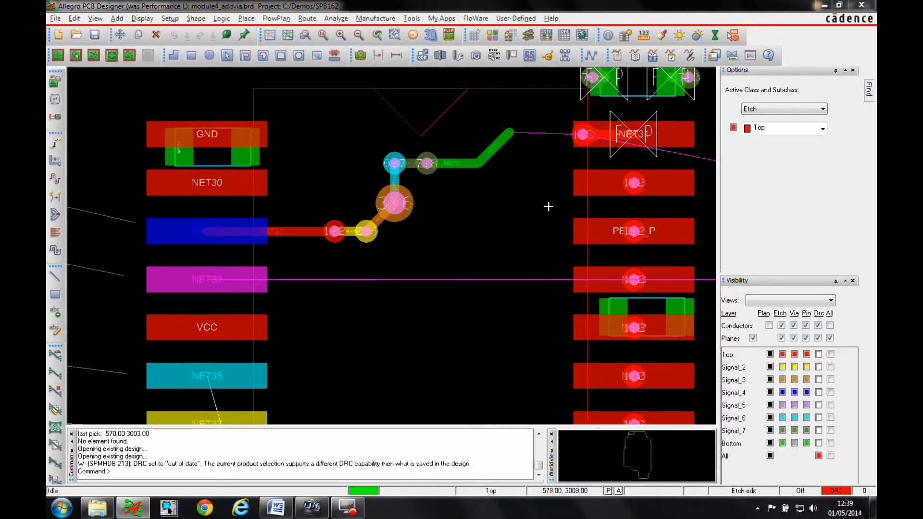
pyautogui.click(546, 35)
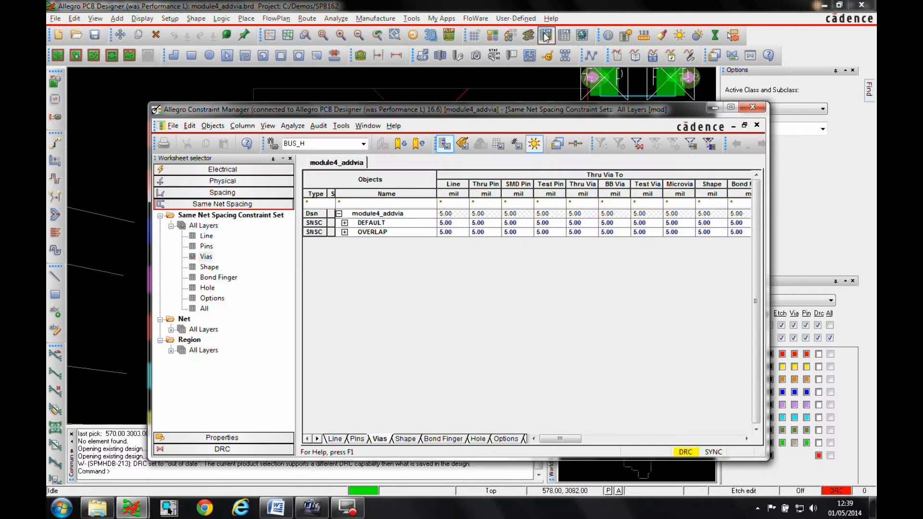